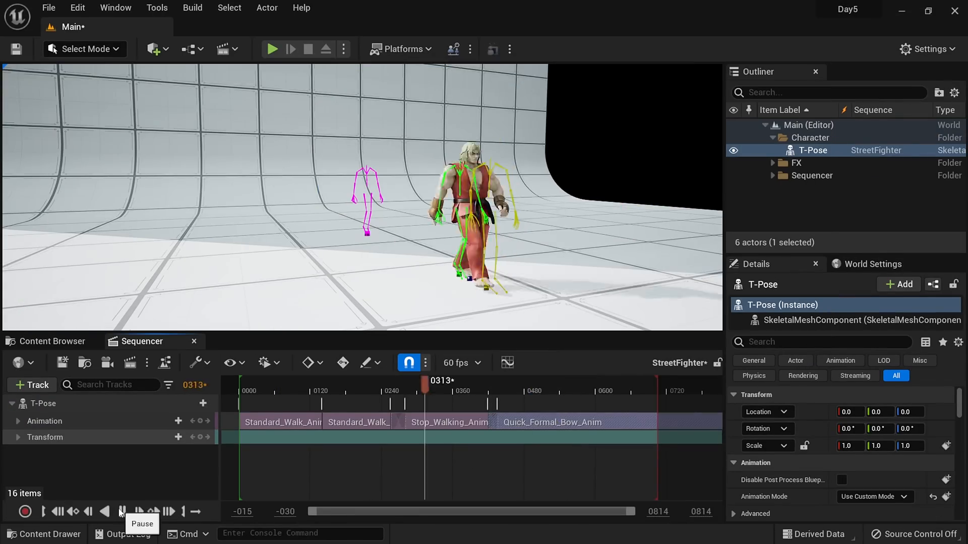
click(122, 511)
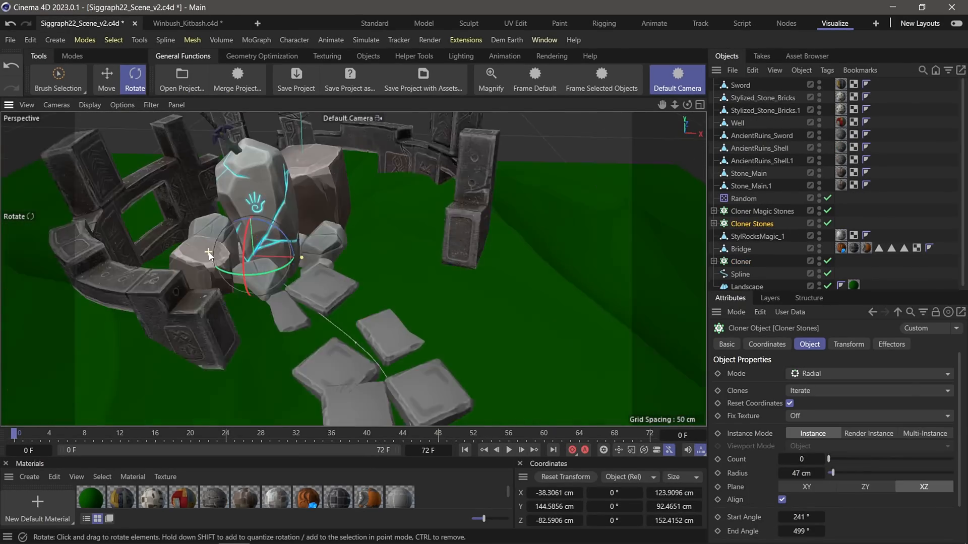
click(739, 261)
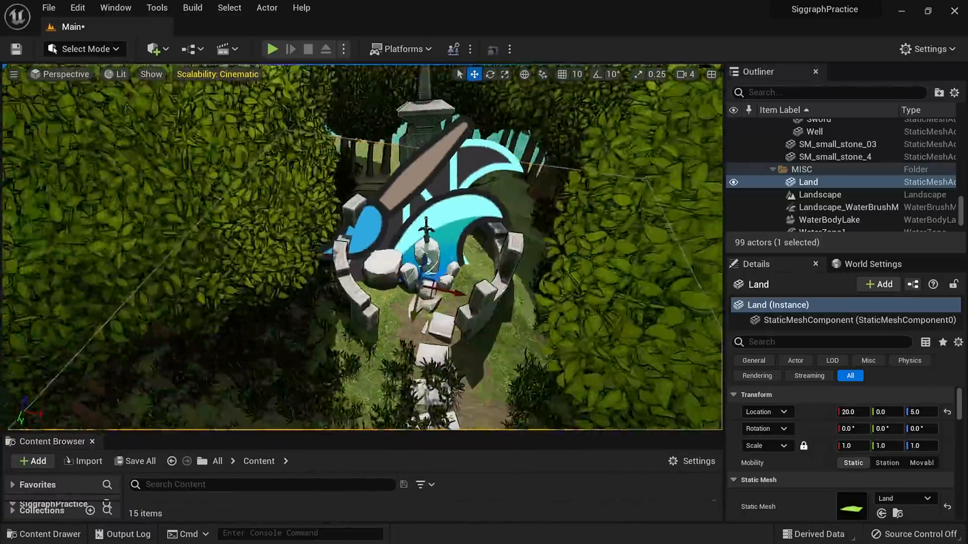
click(272, 49)
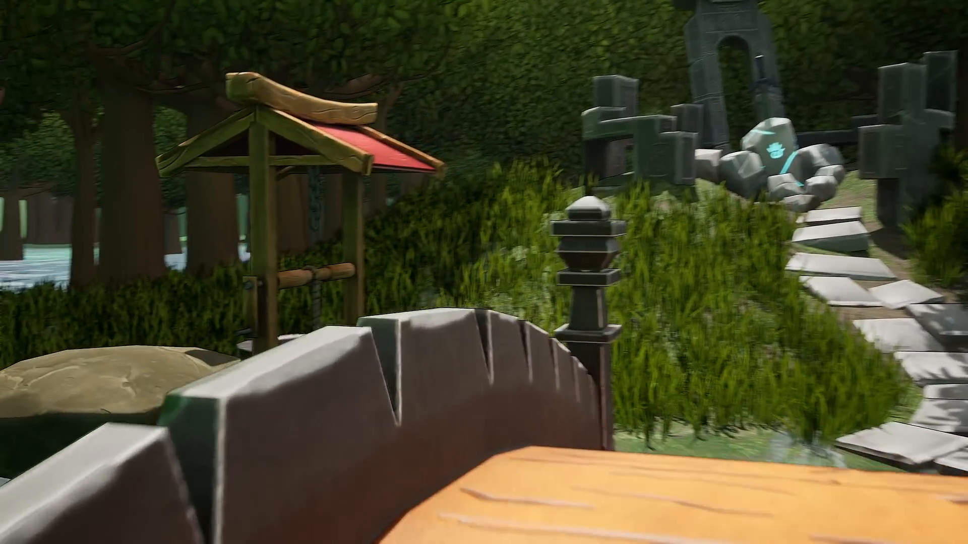
mouse_move(483, 272)
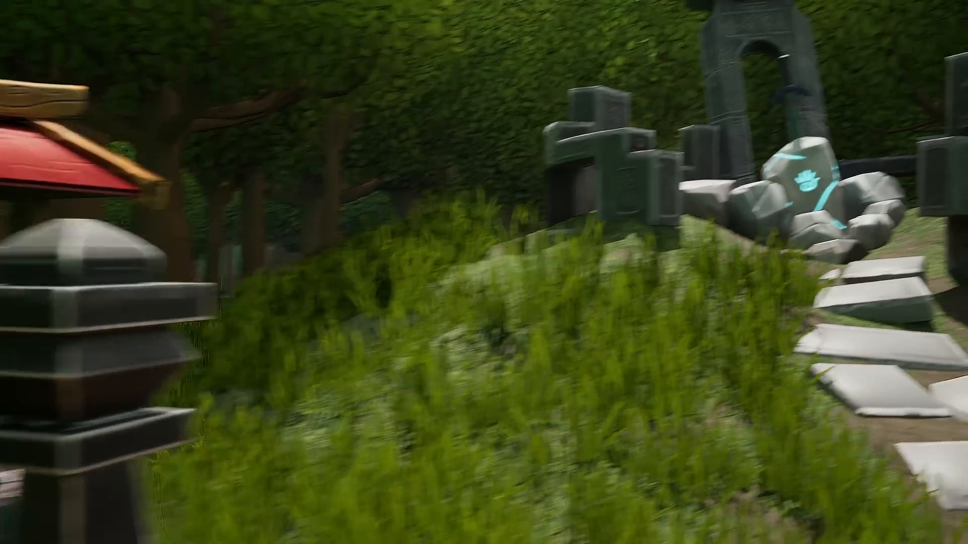